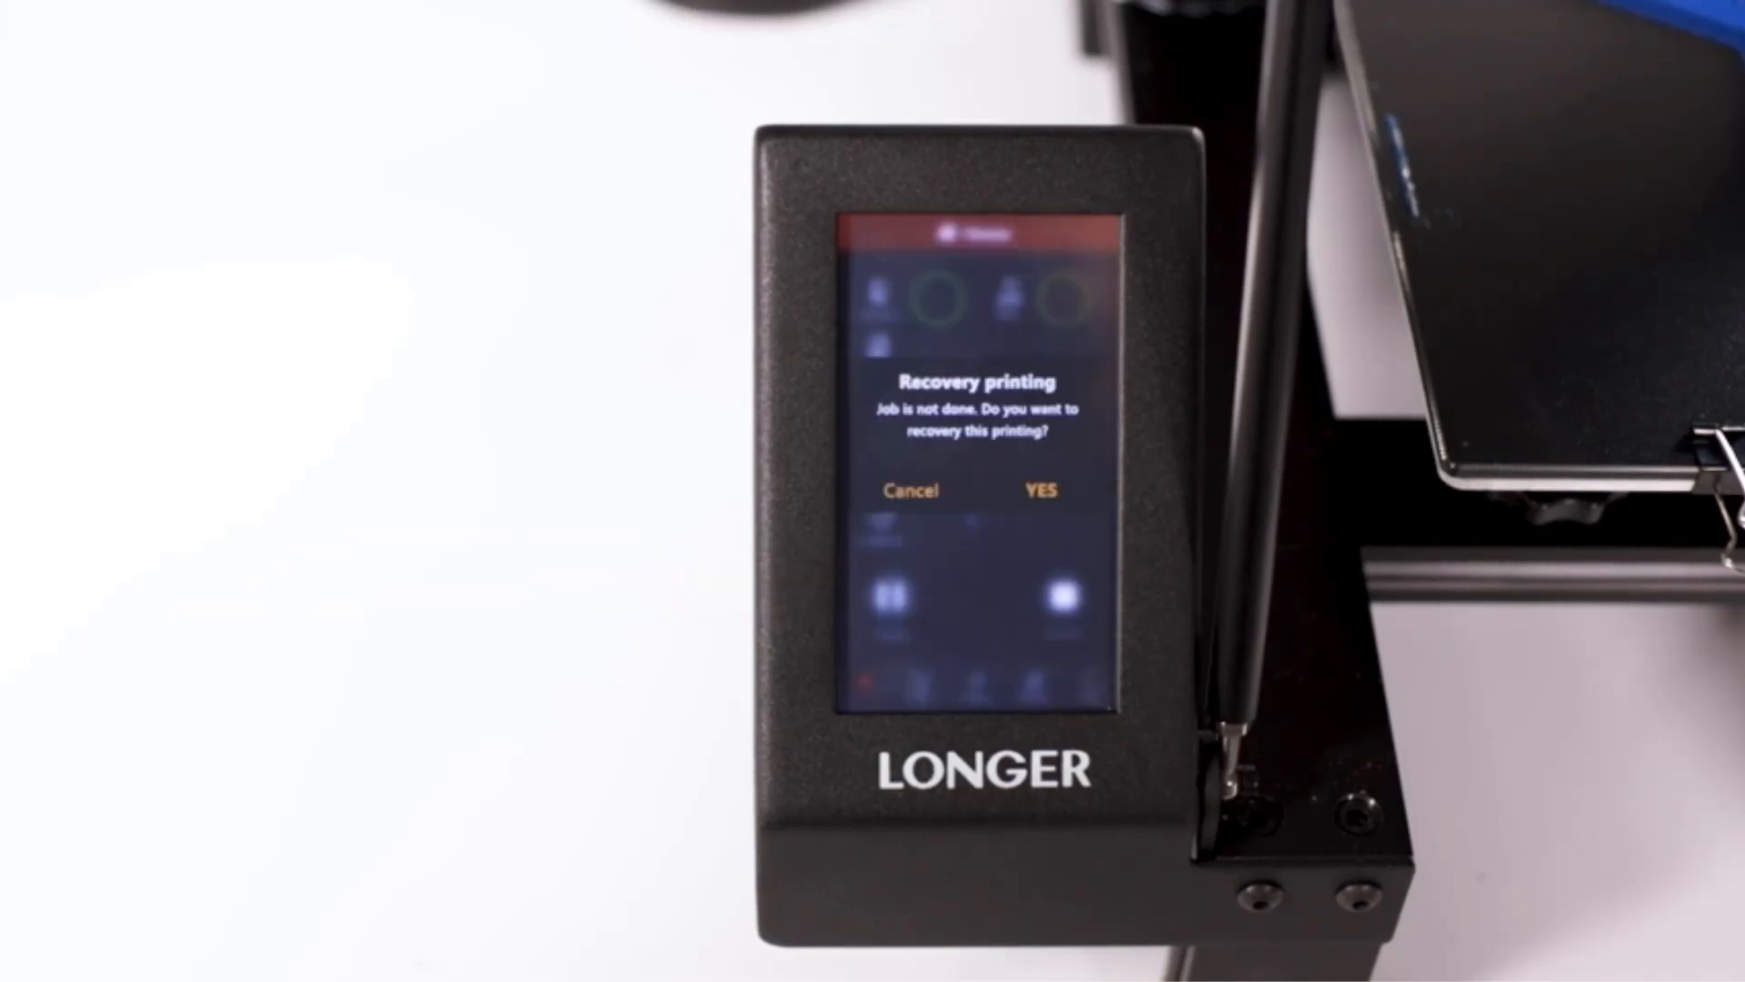
pyautogui.click(1042, 489)
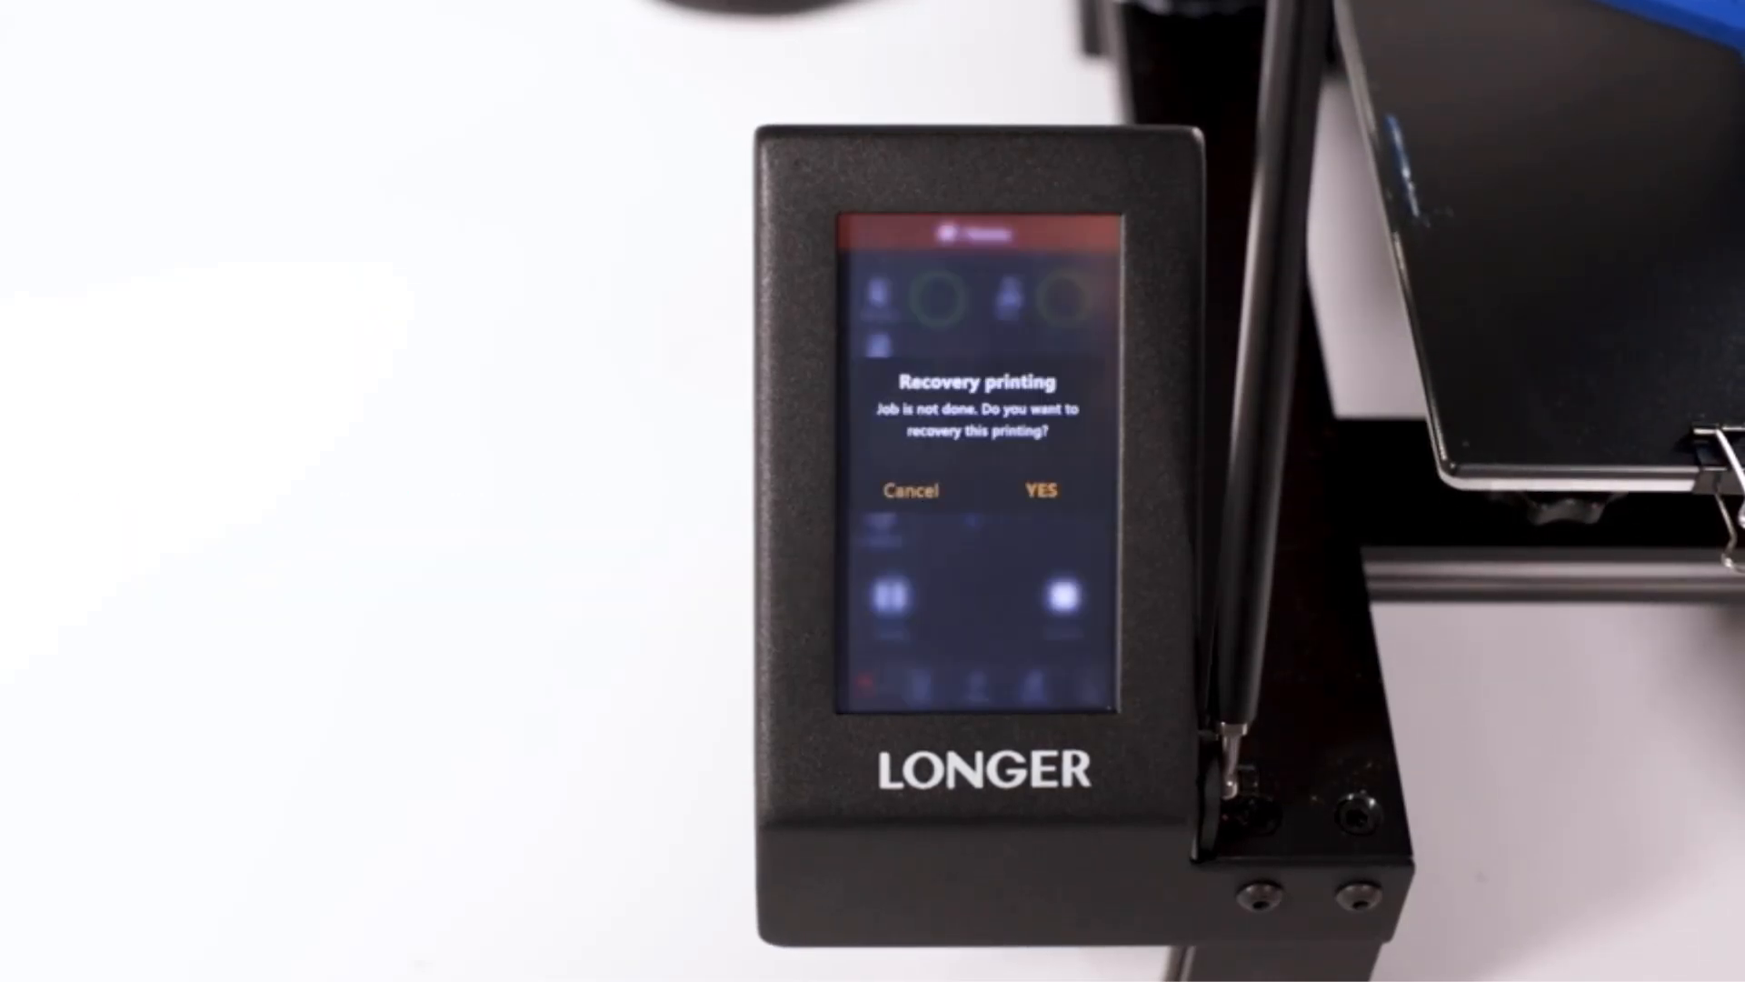
pyautogui.click(1039, 489)
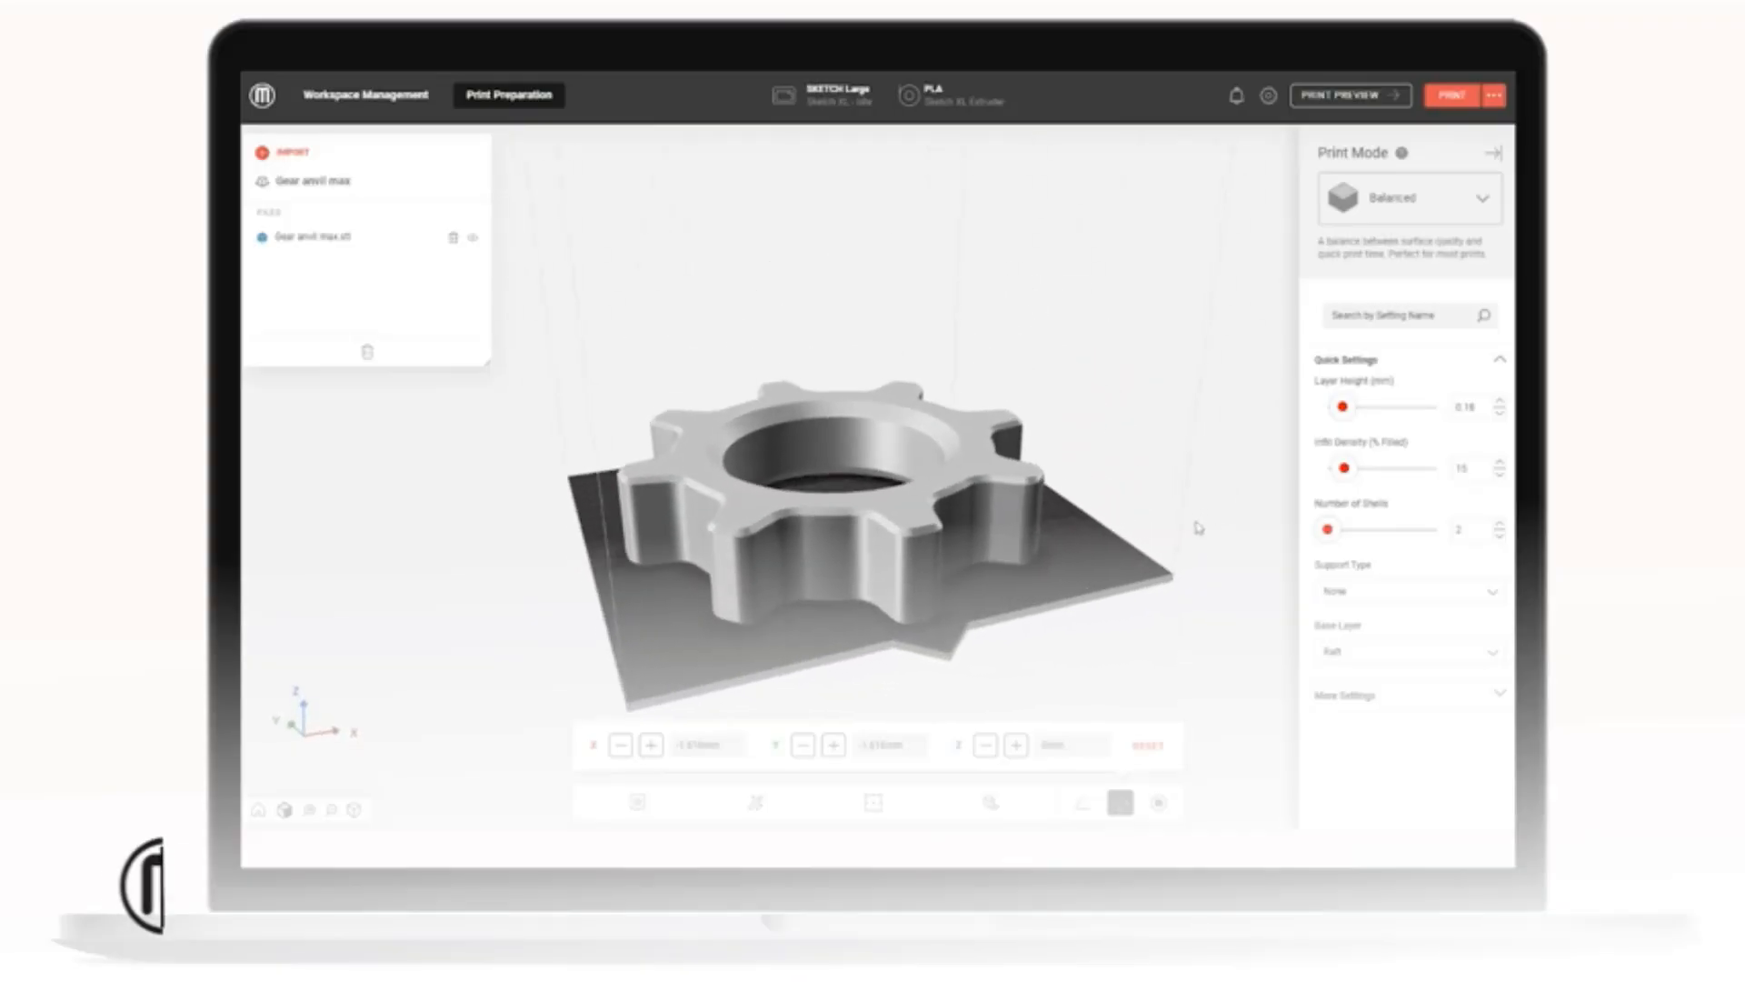
pyautogui.click(1347, 95)
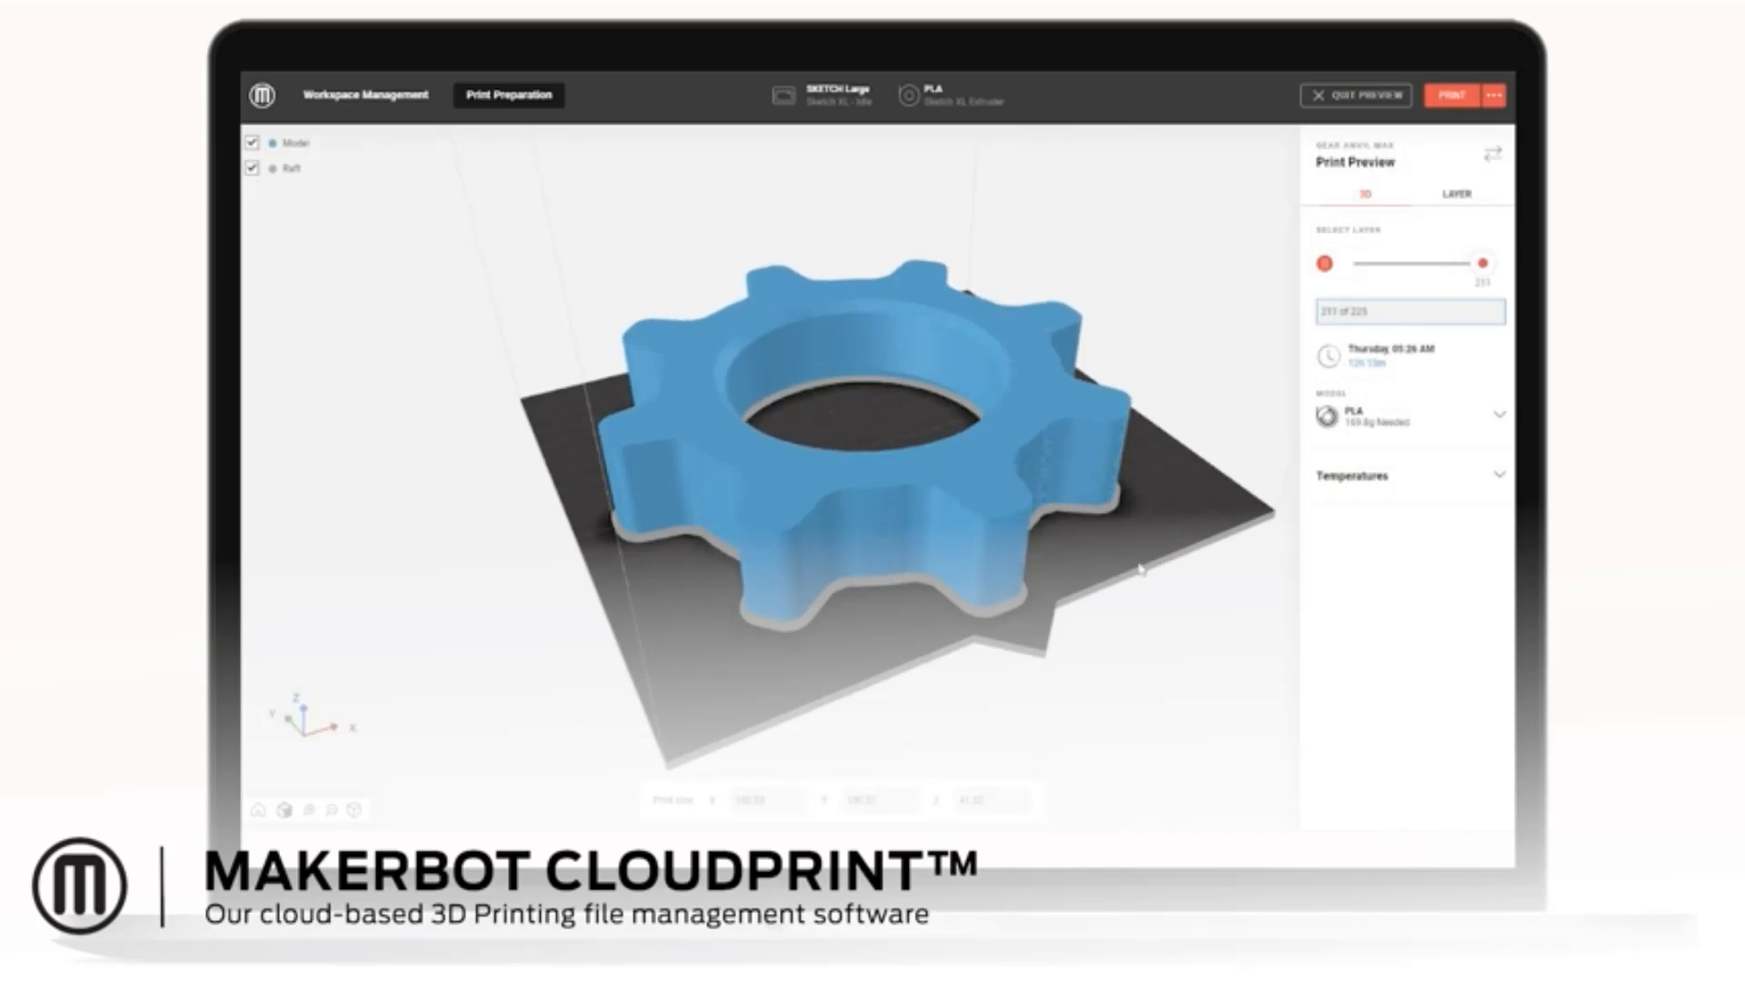
pyautogui.click(1455, 193)
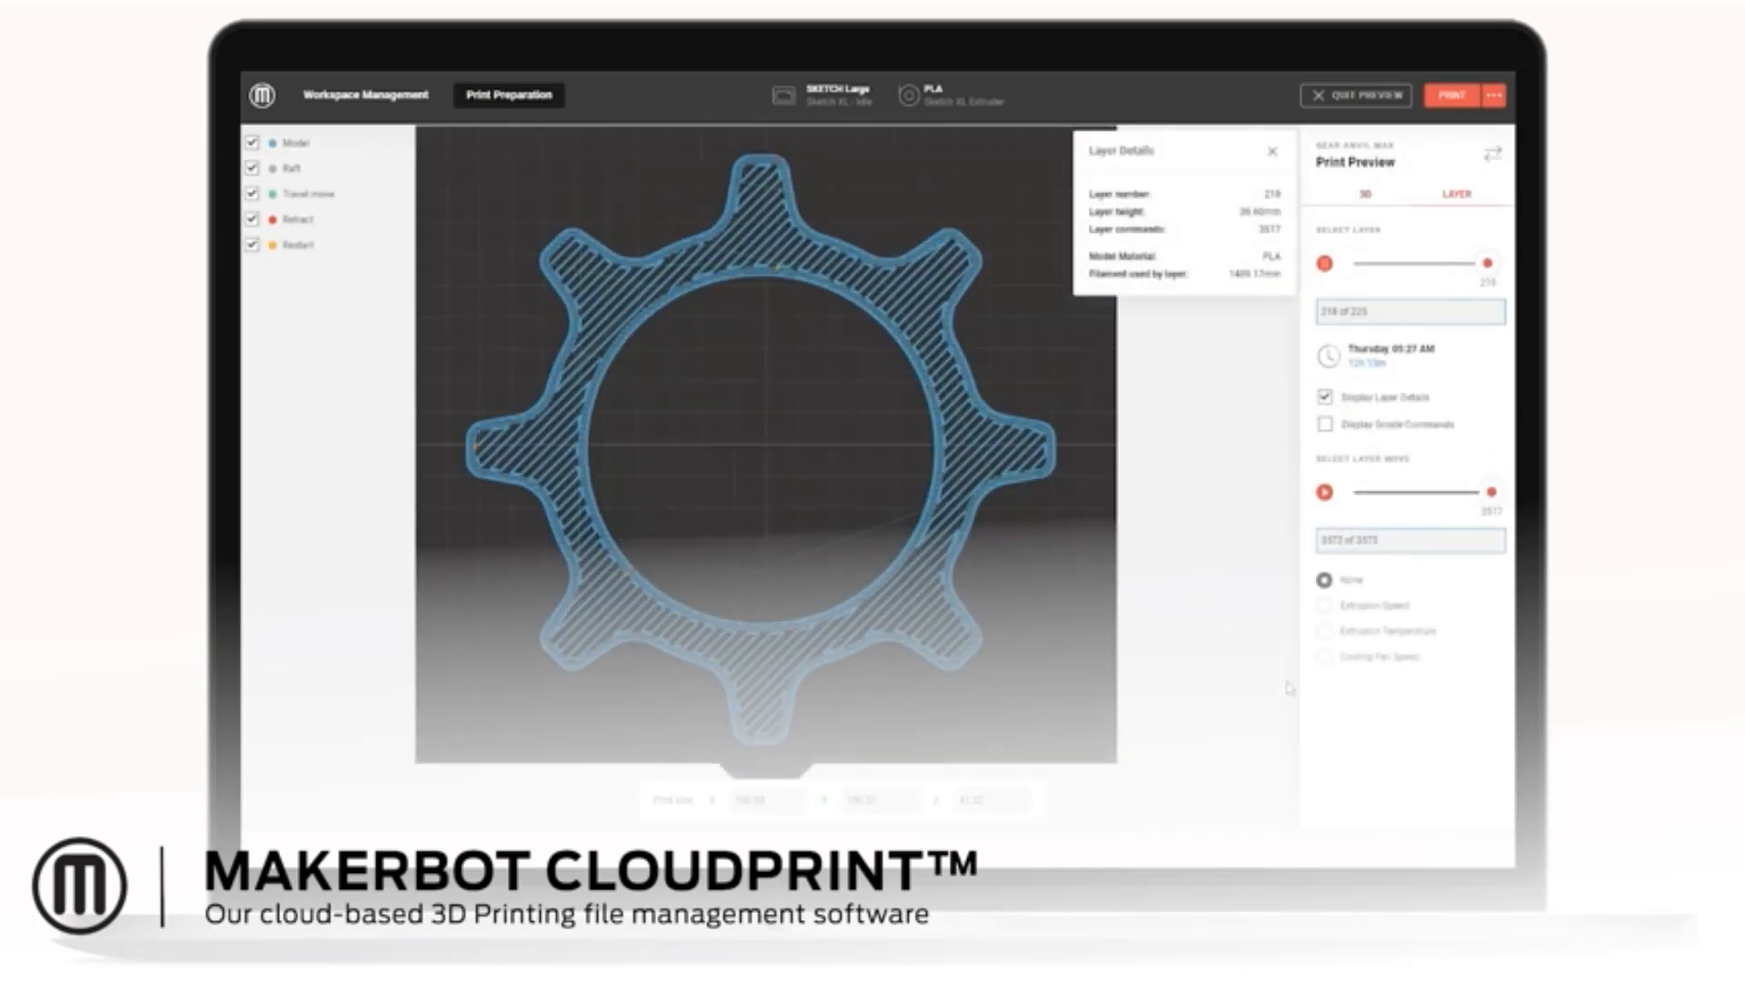